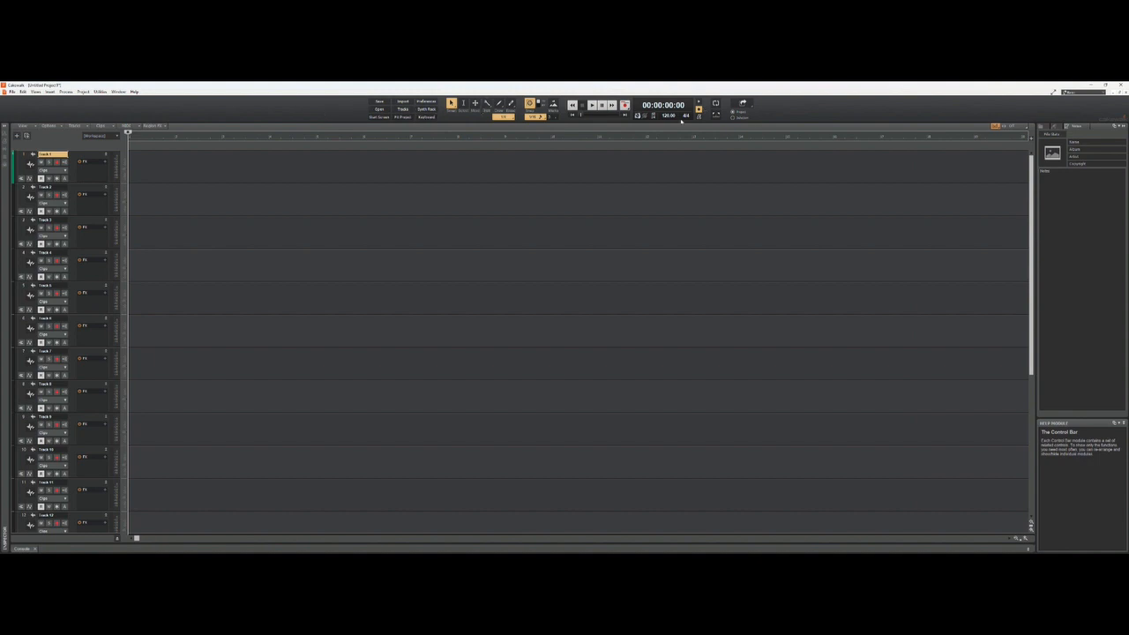
mouse_move(854, 117)
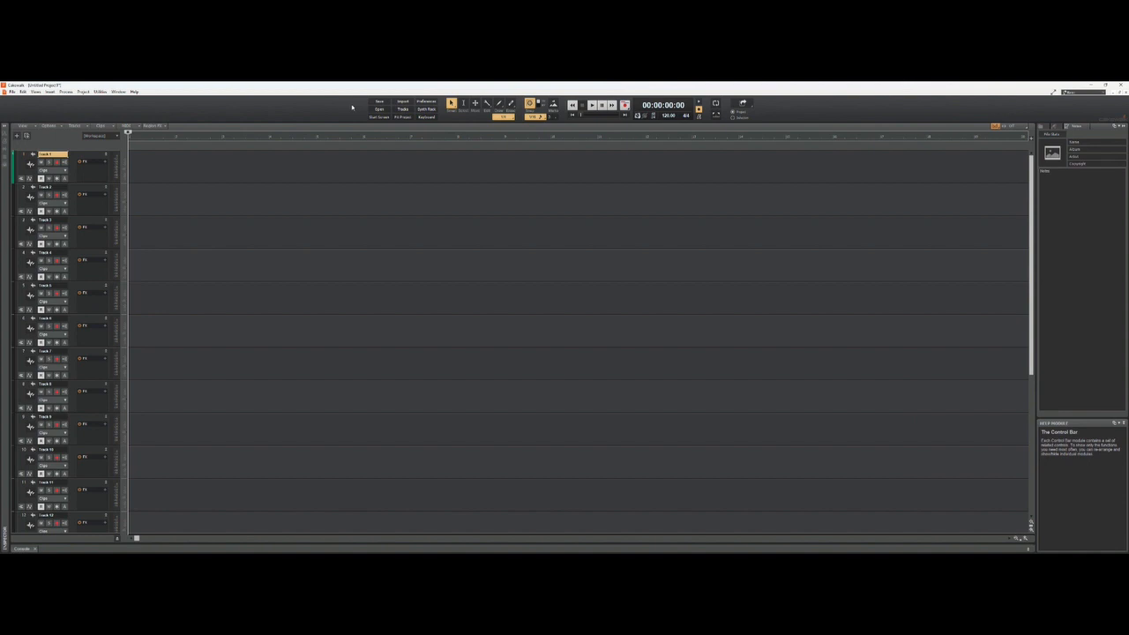
mouse_move(810, 111)
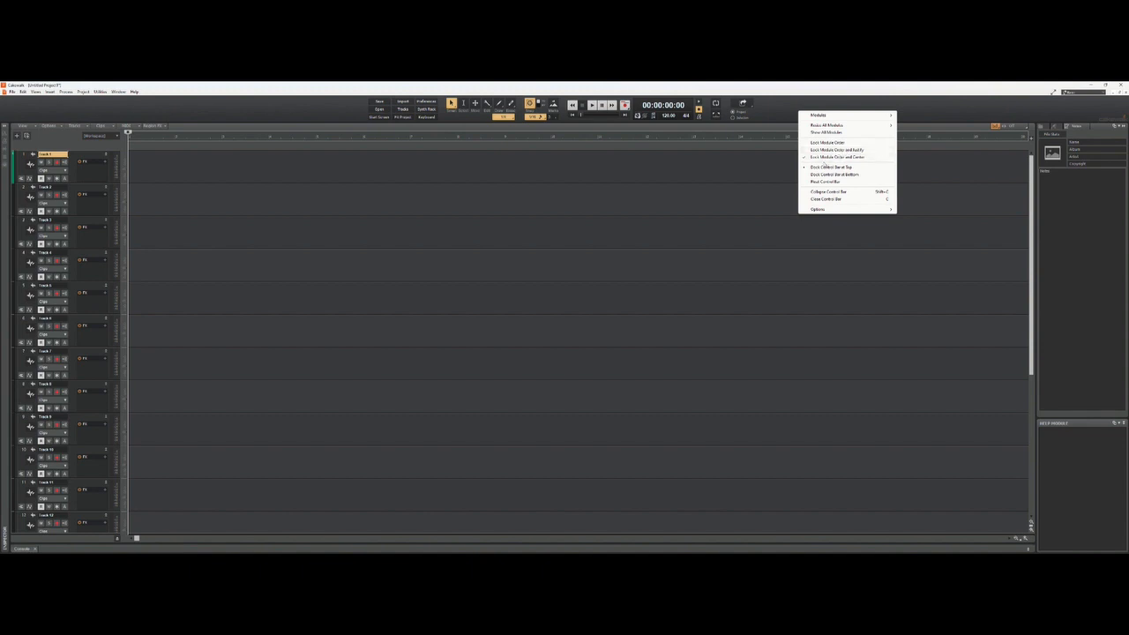
mouse_move(836, 157)
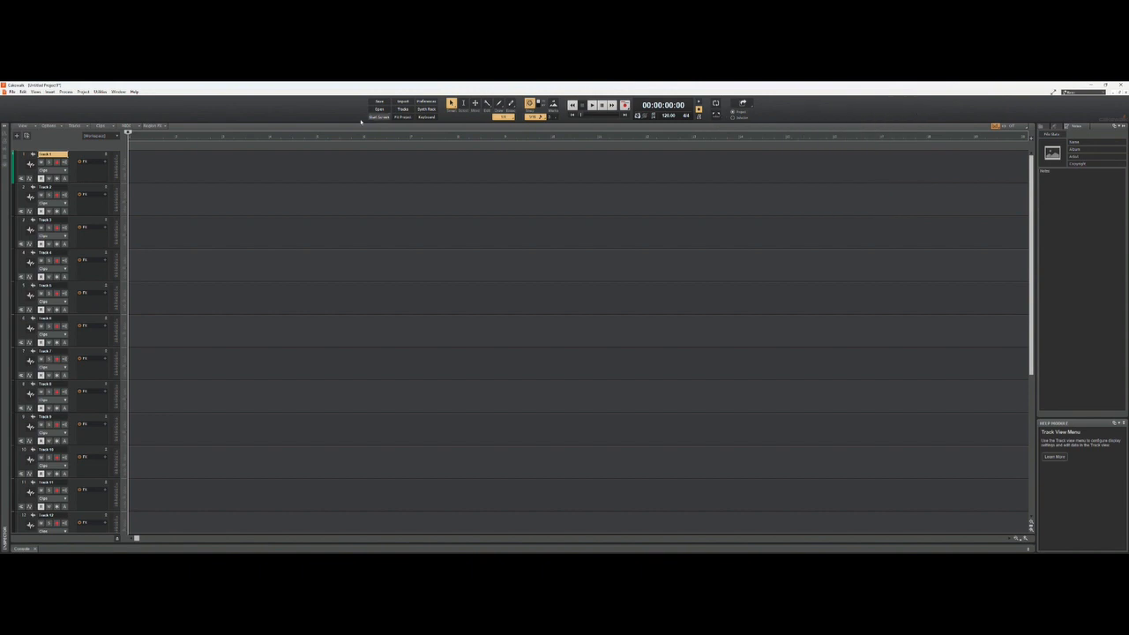
mouse_move(1078, 98)
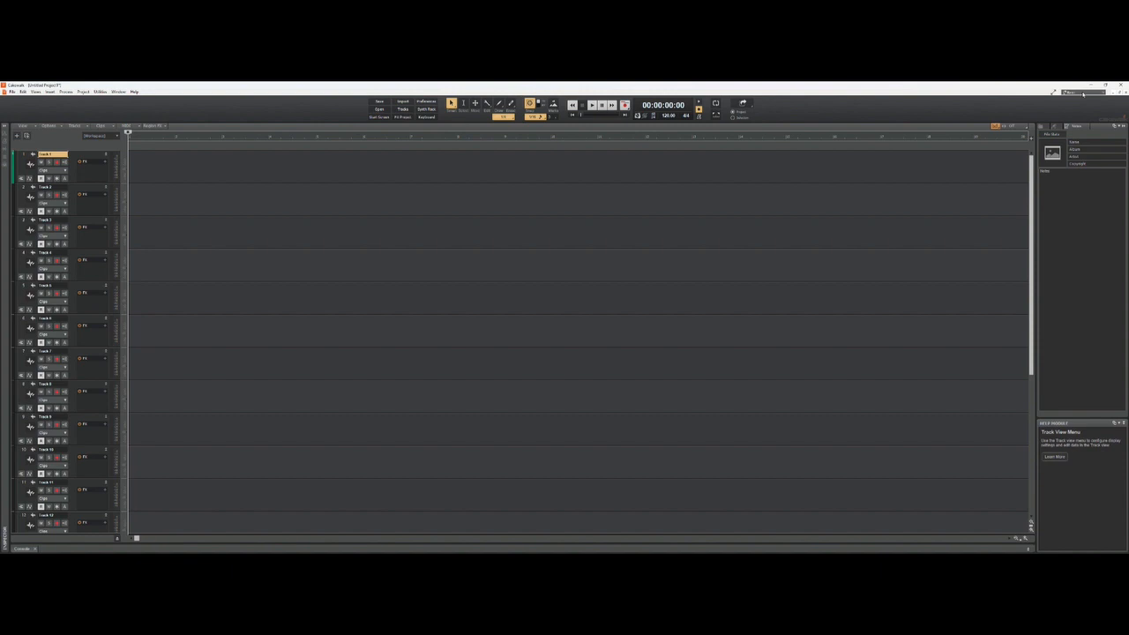
Step: Show the Workspaces dropdown listing the available layout presets
click(1076, 91)
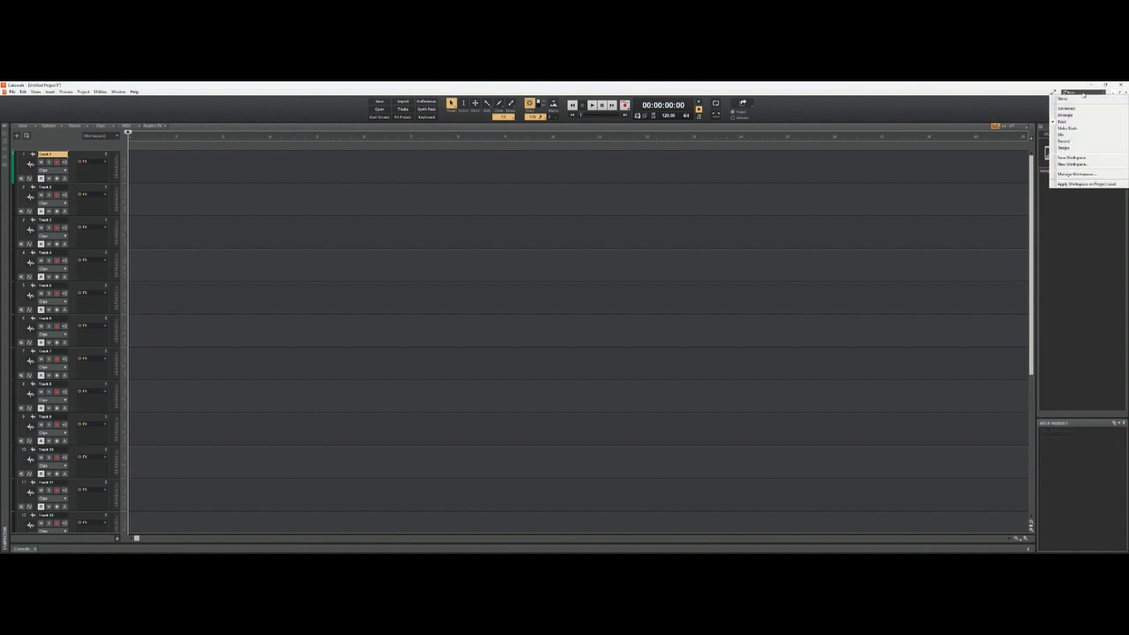
mouse_move(1076, 139)
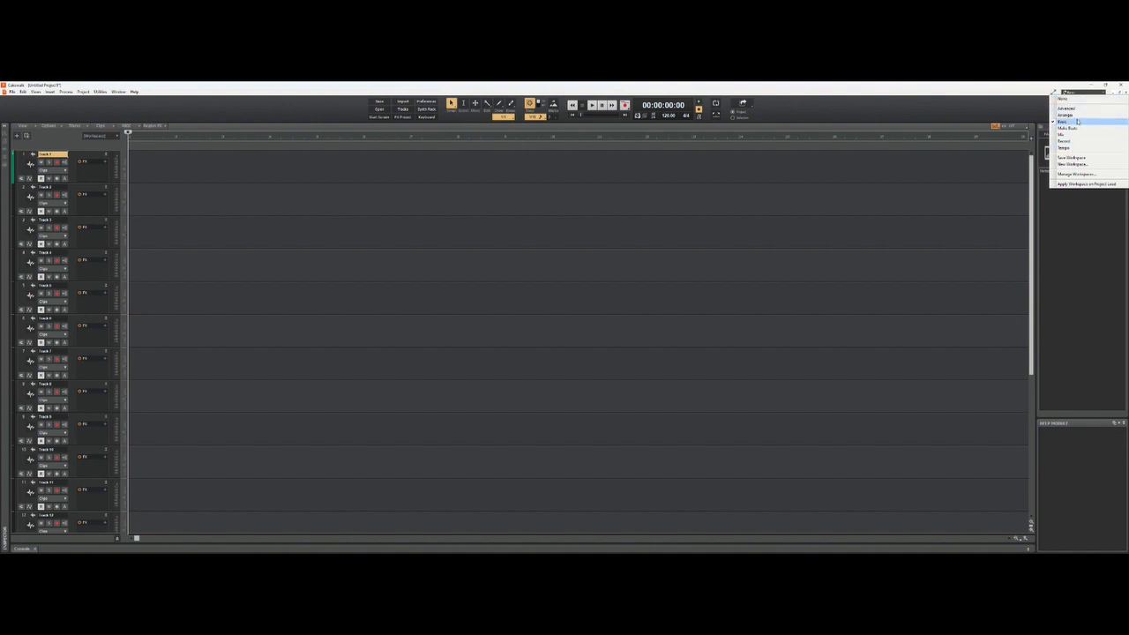